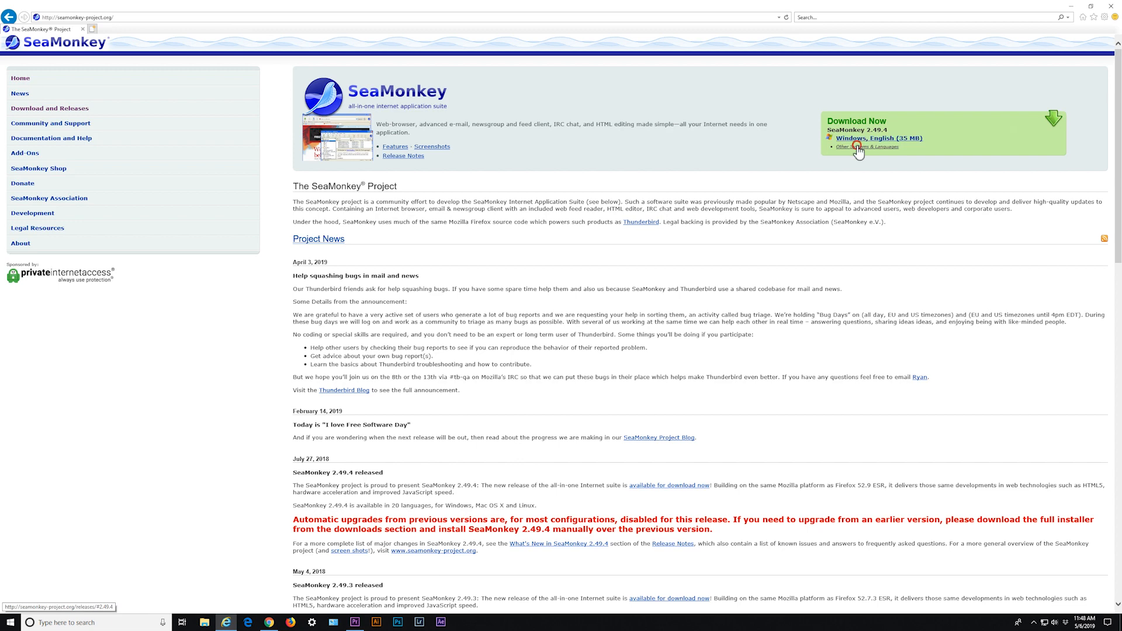
Download the SeaMonkey 2.49.4 Windows English installer and step through its setup wizard.
click(867, 148)
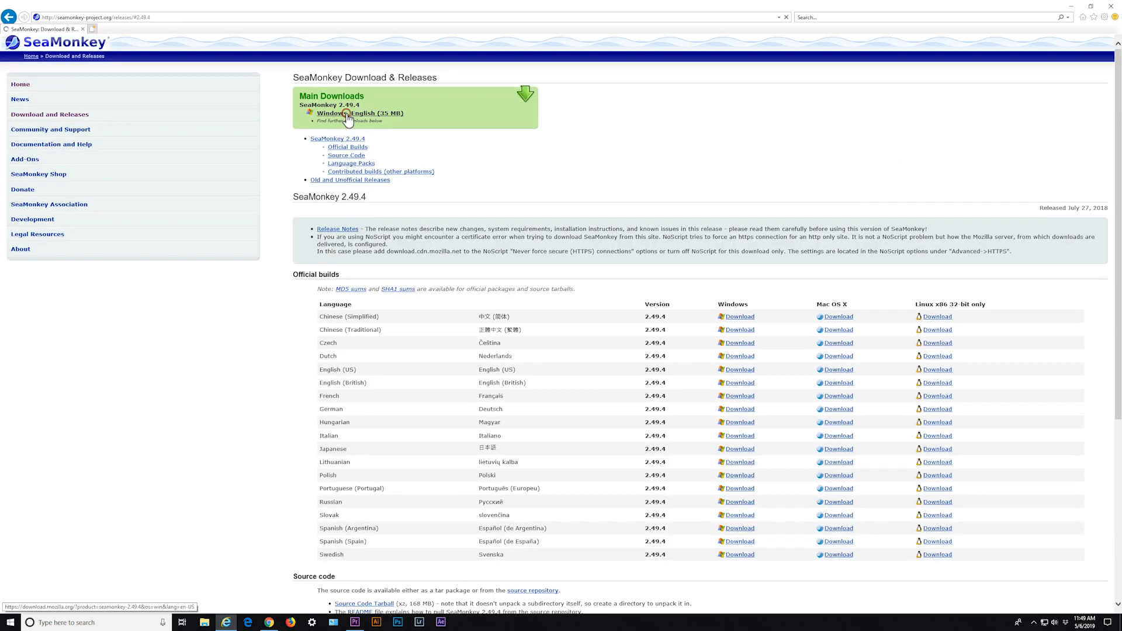
click(359, 113)
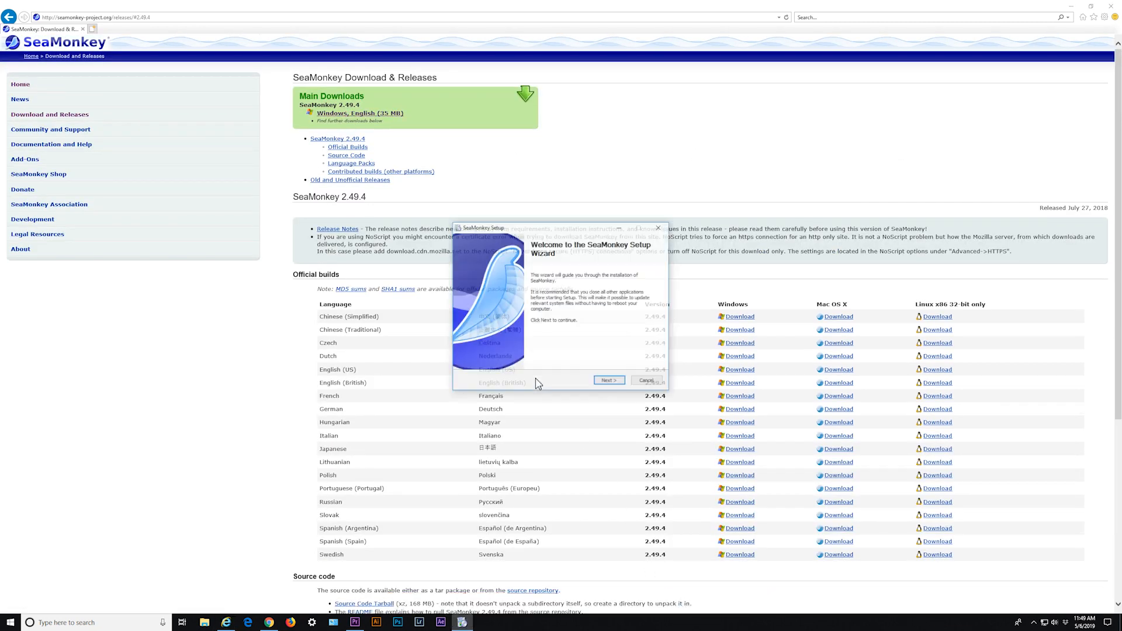
click(608, 380)
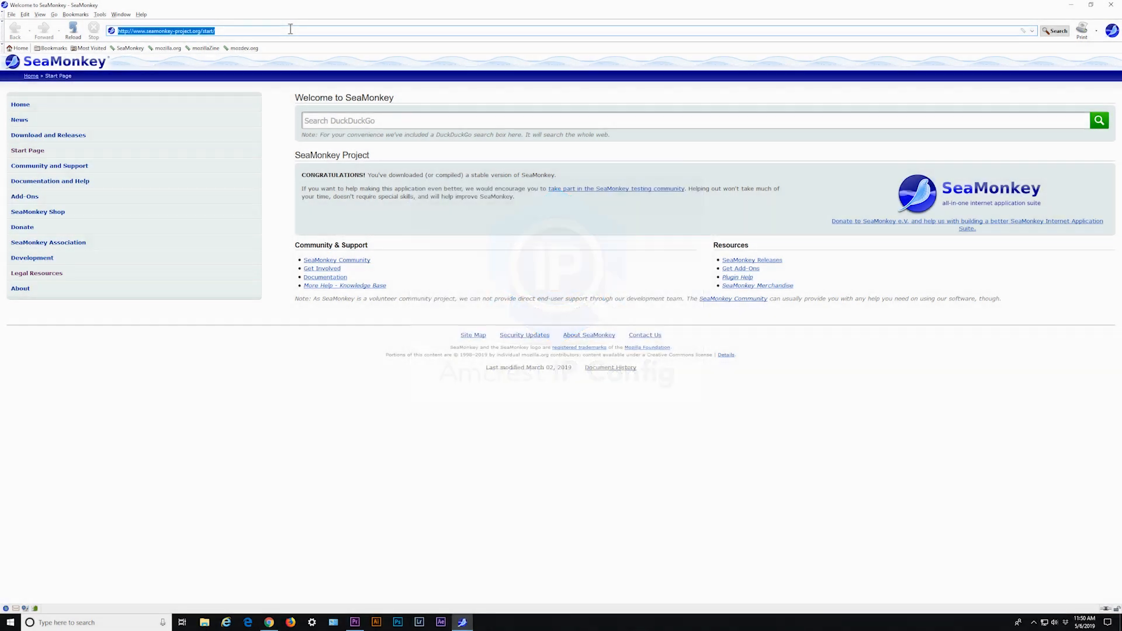
Visit amcrest.com and scroll the ConfigTool device list to find the camera's IP address.
text(amcrest.com/)
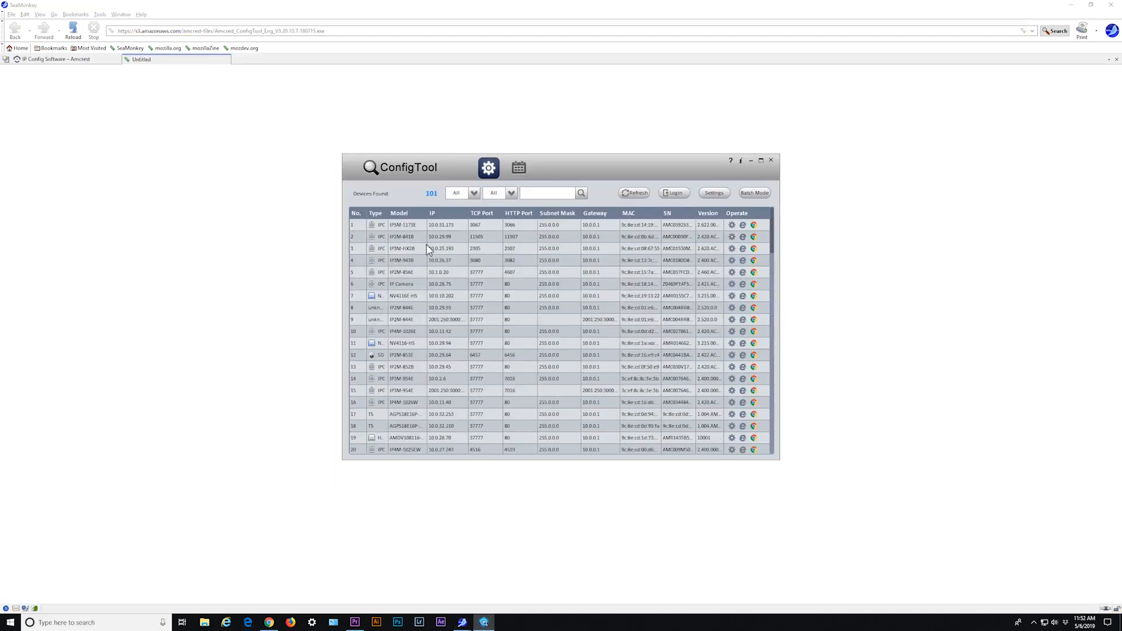
mouse_move(443, 379)
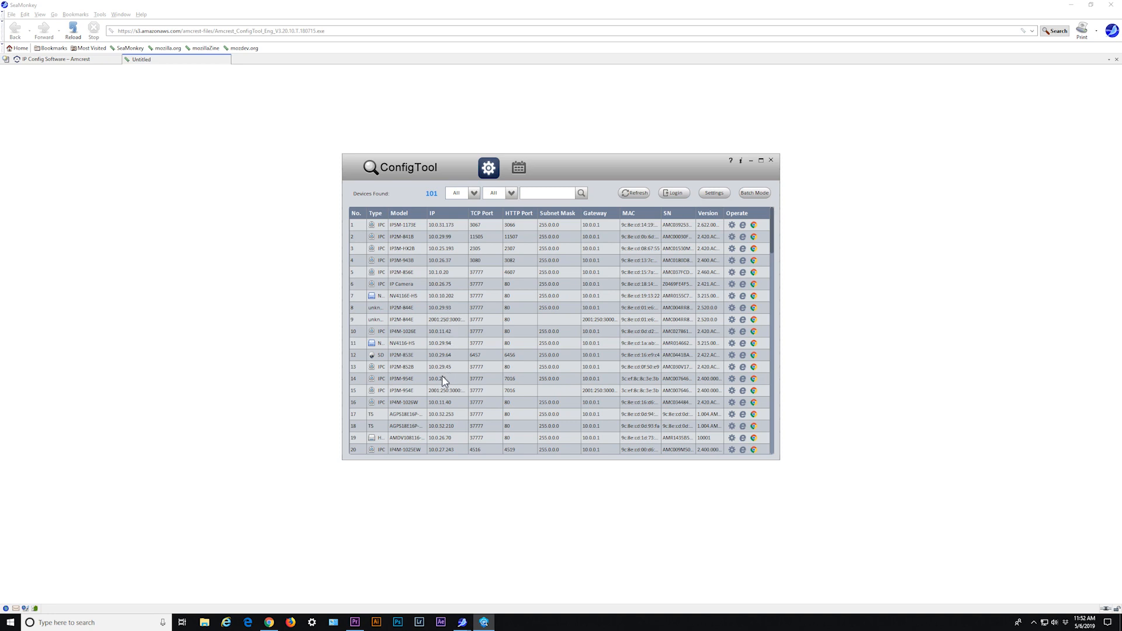
scroll(down, 3)
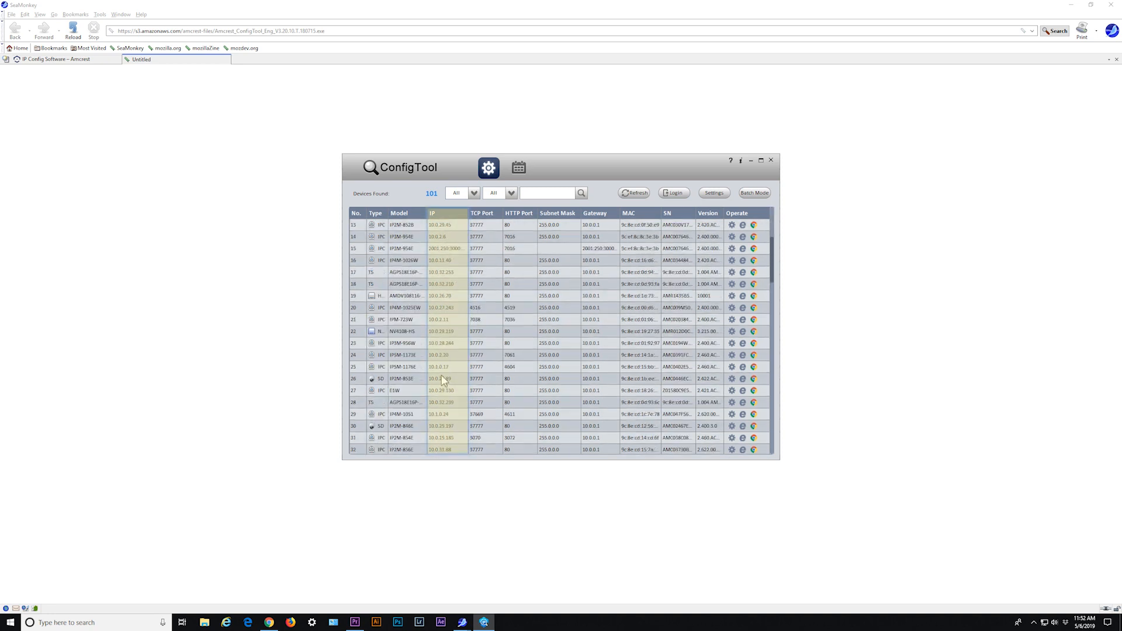
scroll(down, 3)
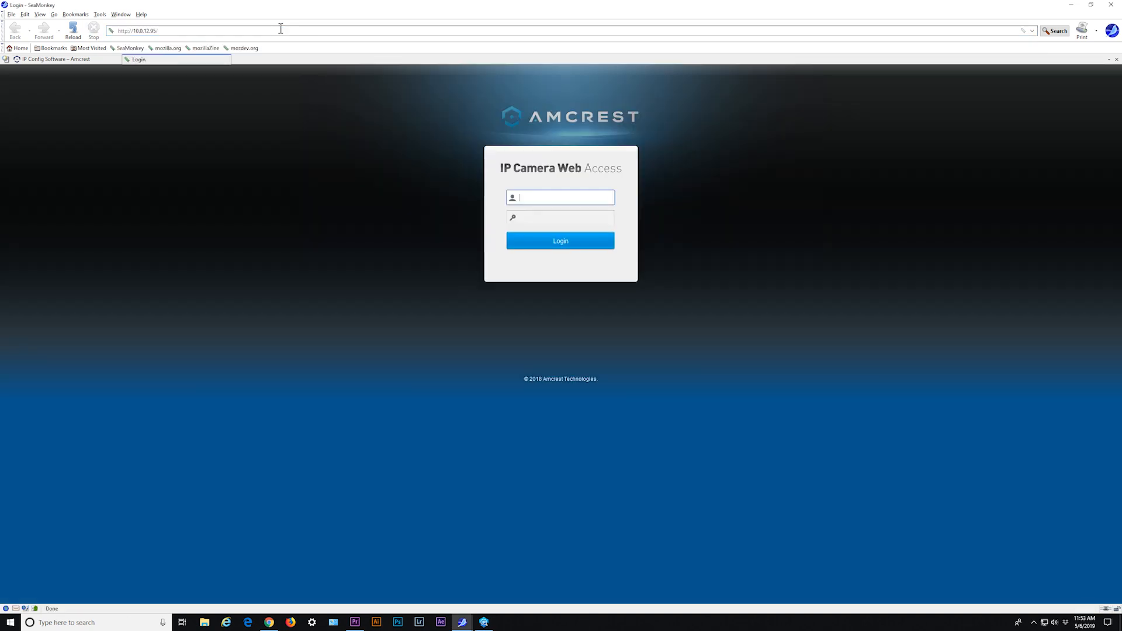
Enter the admin username and password and log in to IP Camera Web Access.
text(admin)
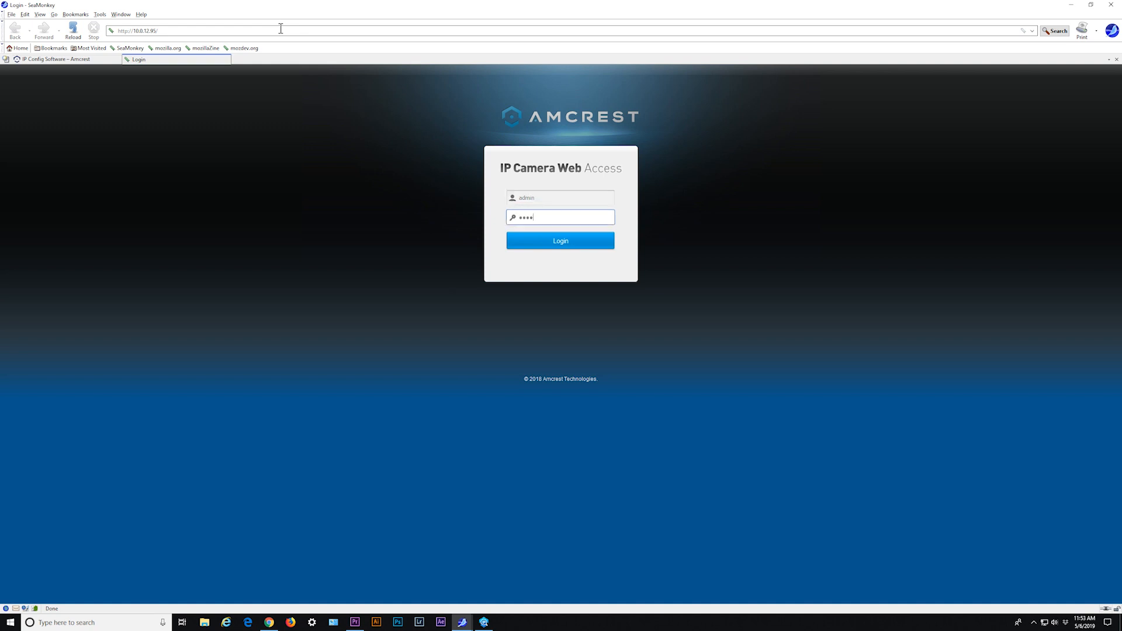
click(560, 240)
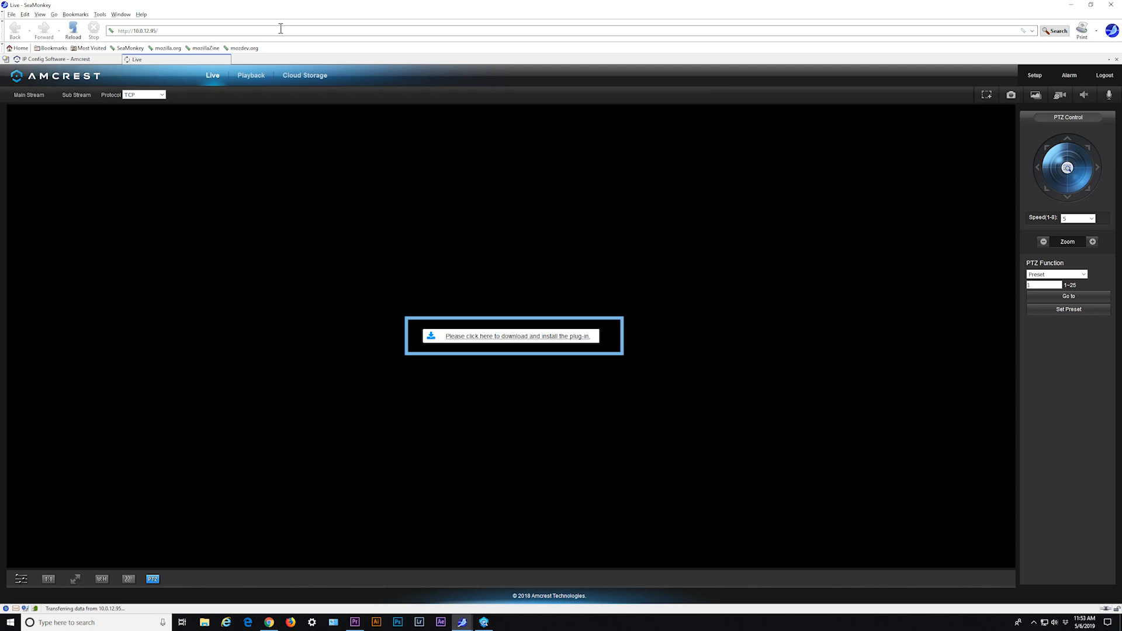
Download and save the camera plug-in, clear the Download Manager, then go to palemoon.org.
click(517, 335)
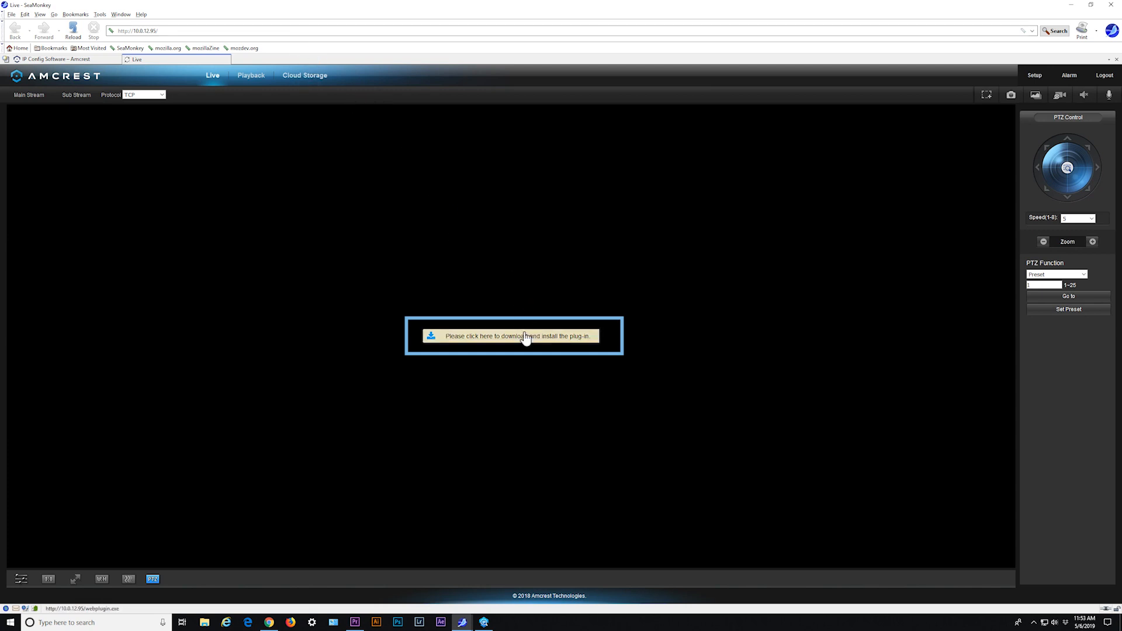
click(517, 336)
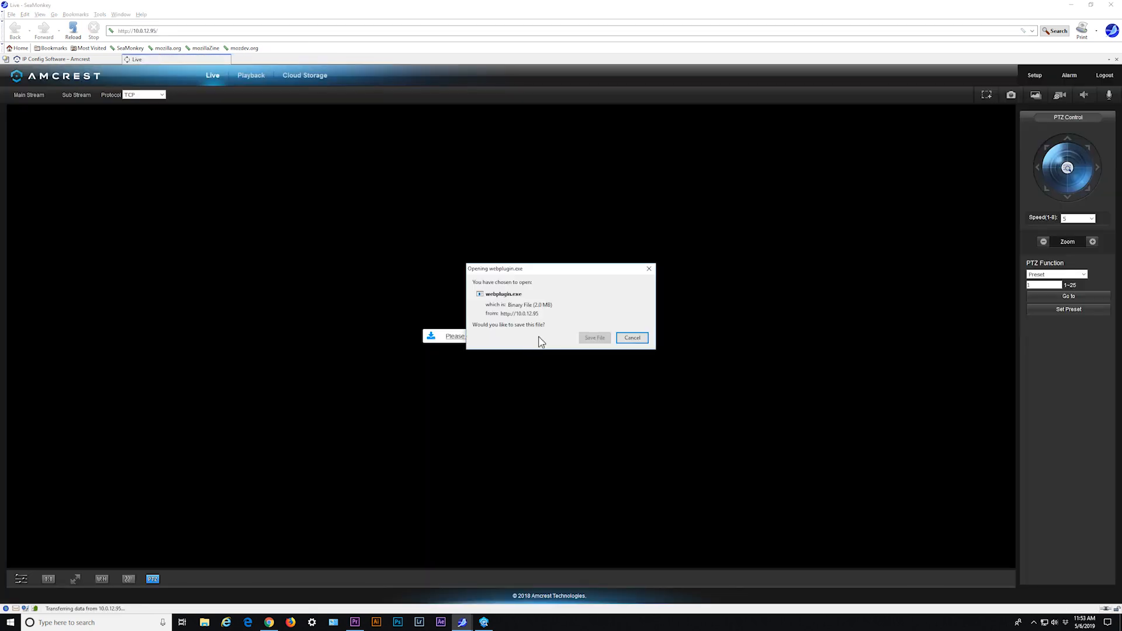
click(593, 337)
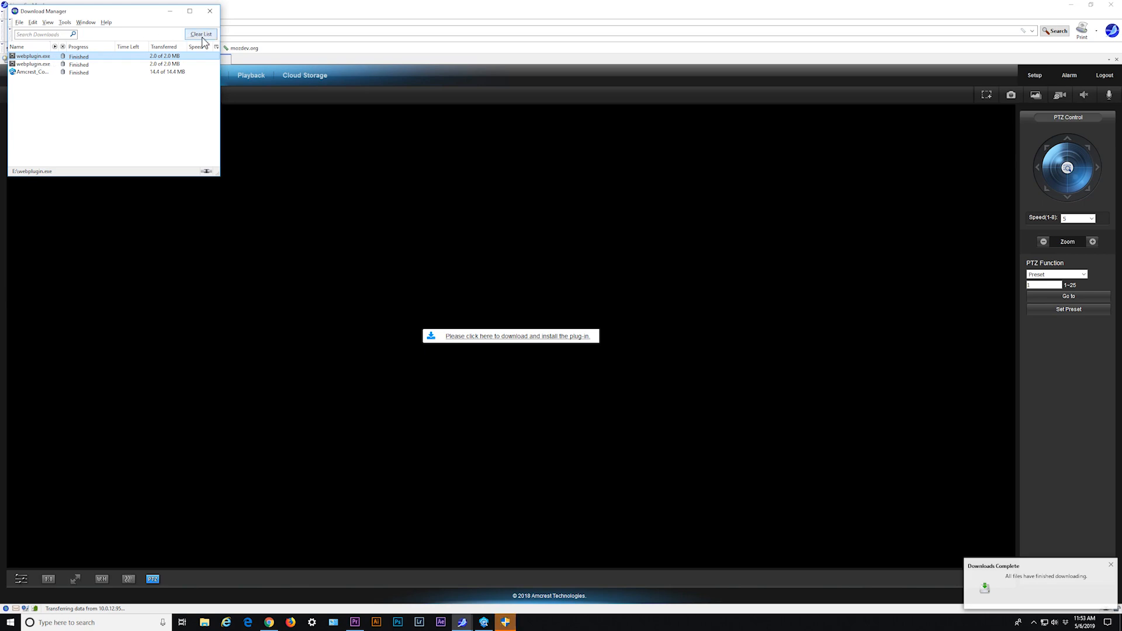
click(201, 34)
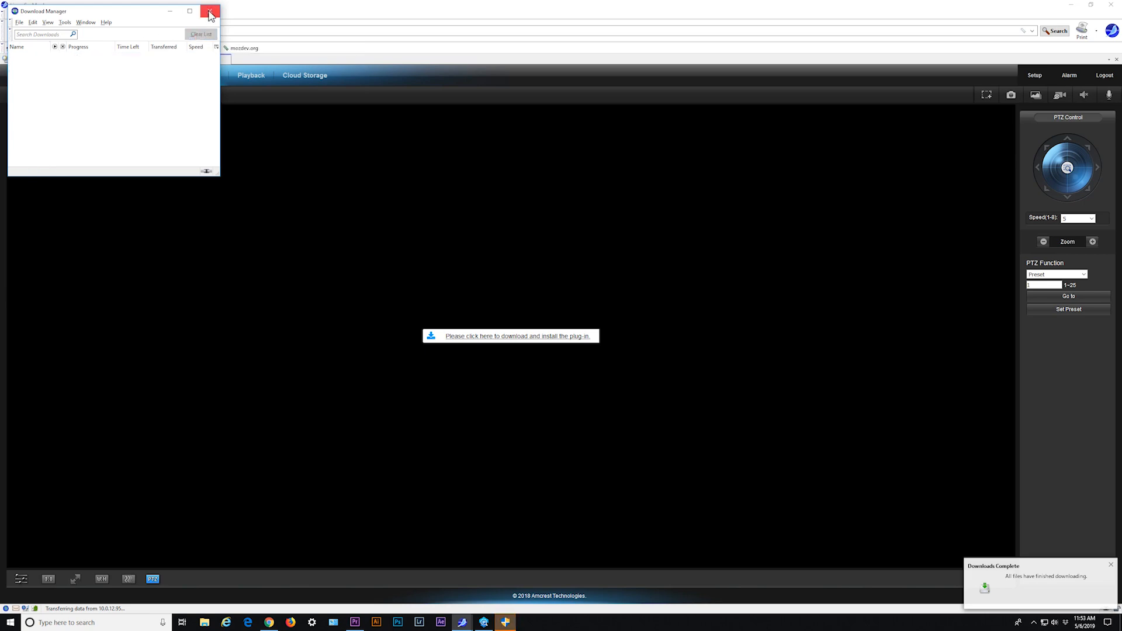
click(209, 12)
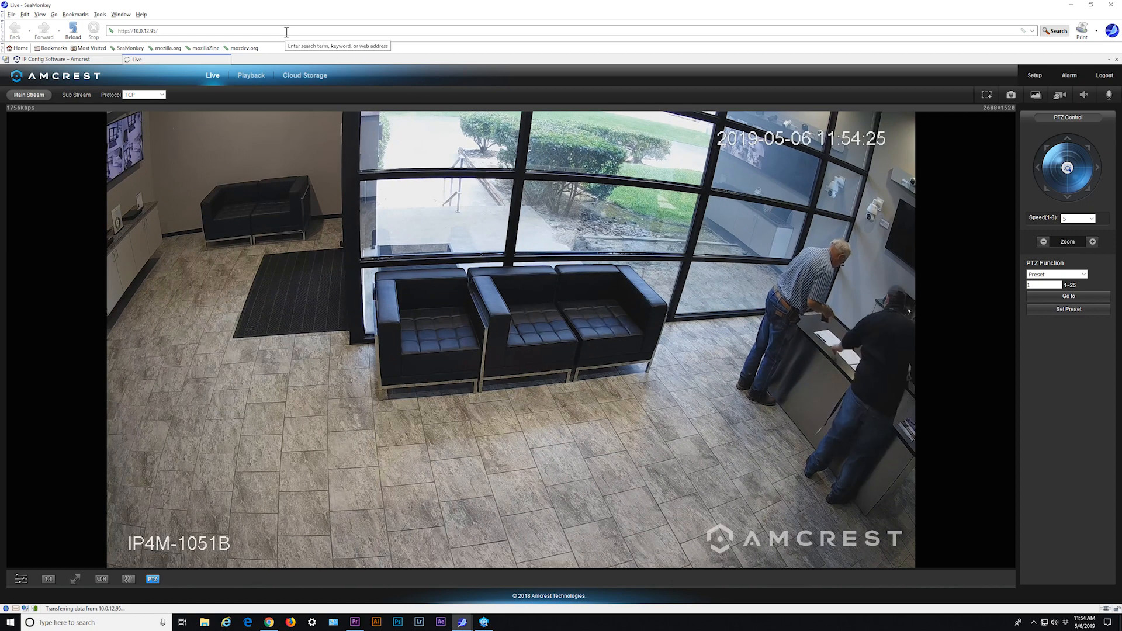
text(palemoon.org)
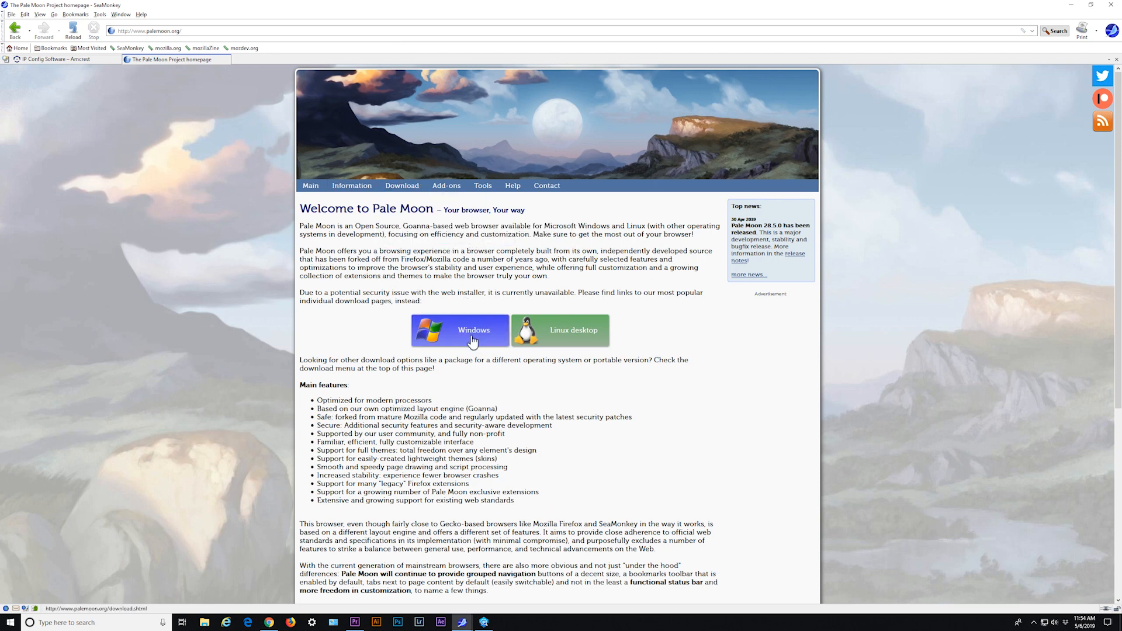
mouse_move(572, 329)
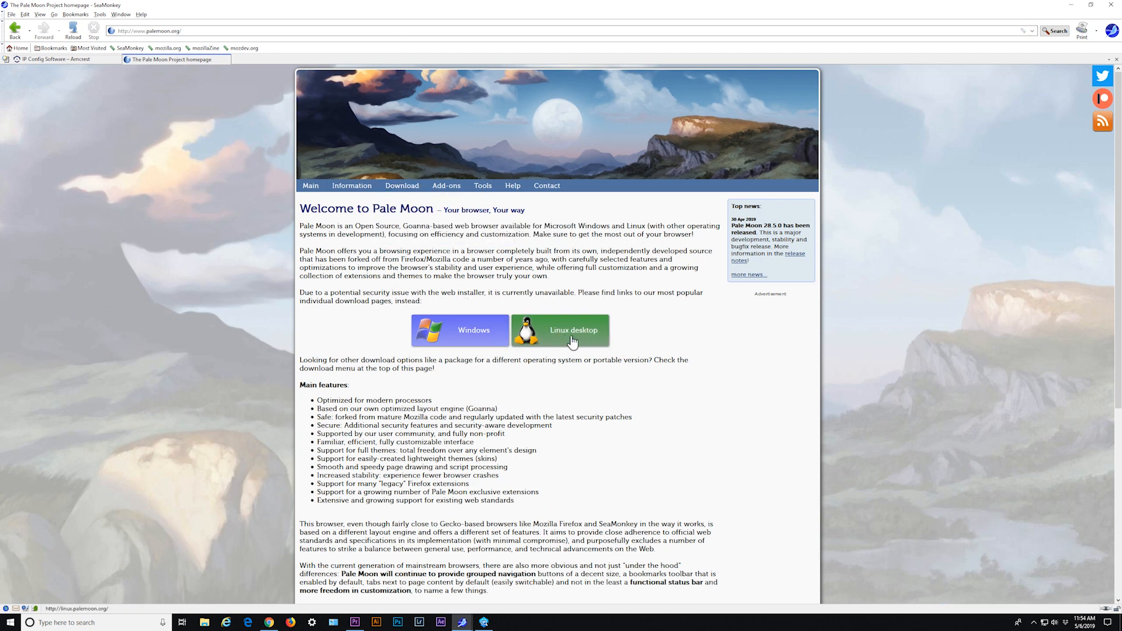
Save the 32-bit Pale Moon Windows installer, run Install, and Finish with Pale Moon launching.
click(459, 329)
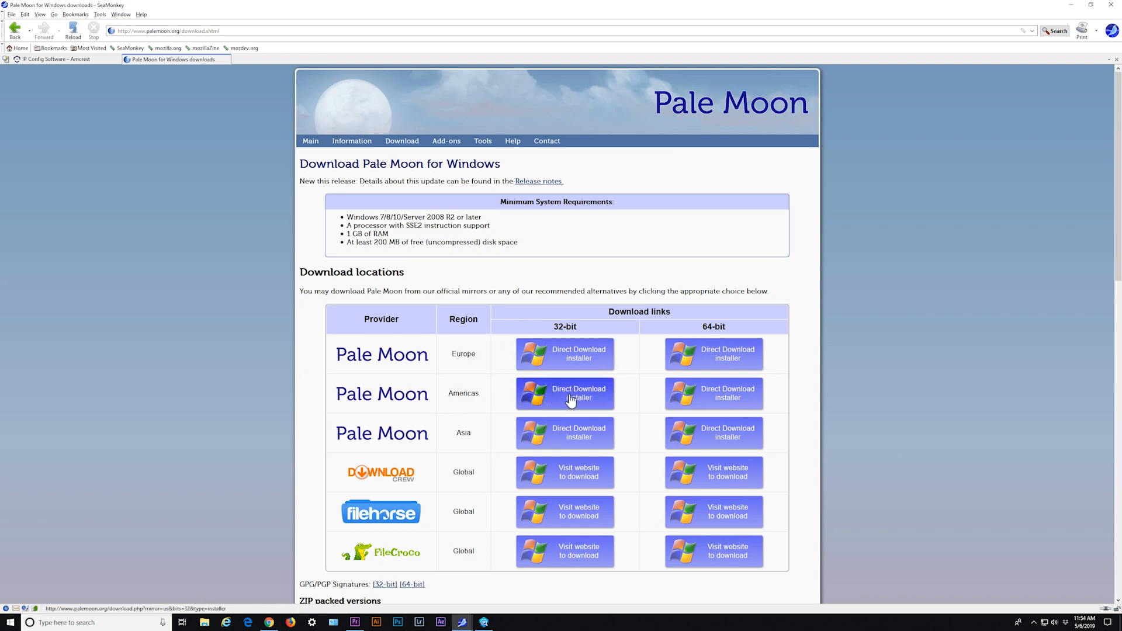
click(564, 393)
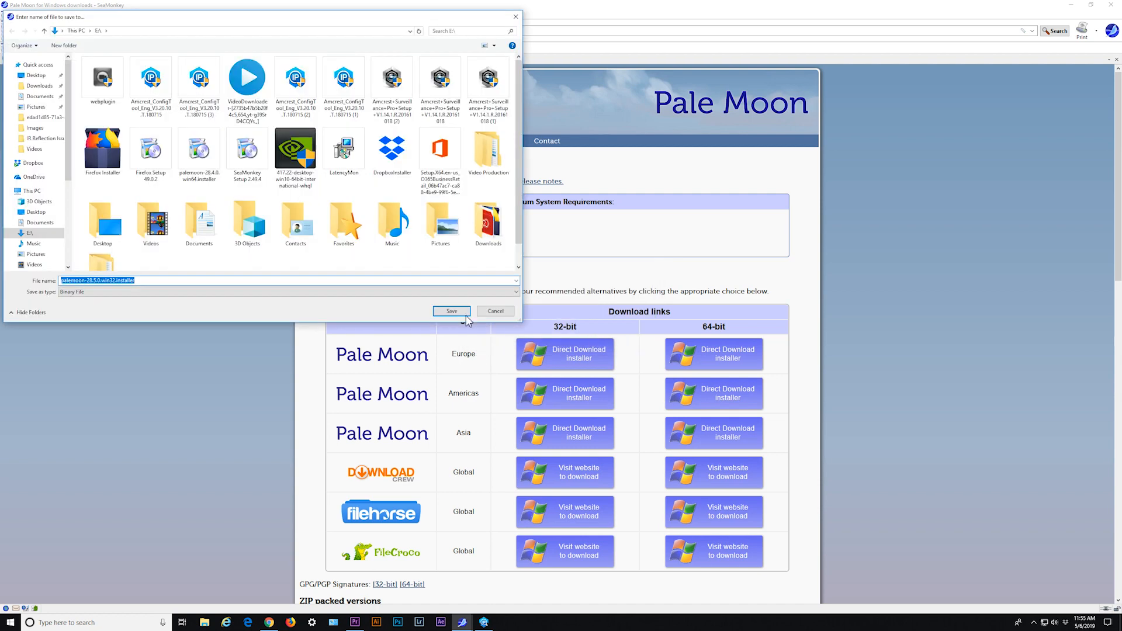
click(450, 310)
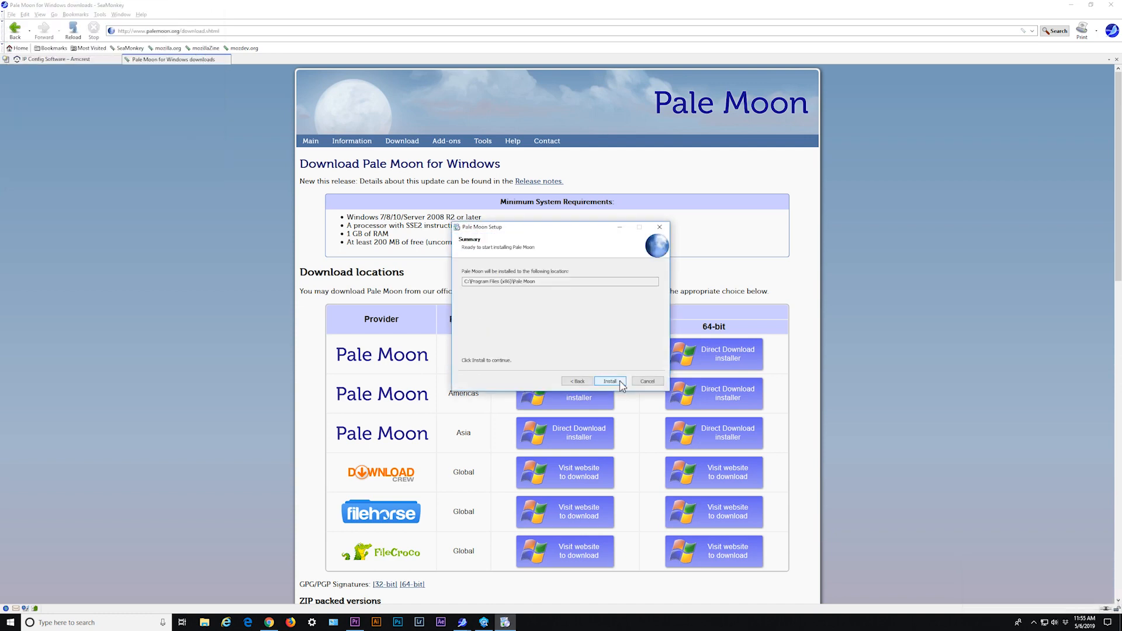
click(609, 380)
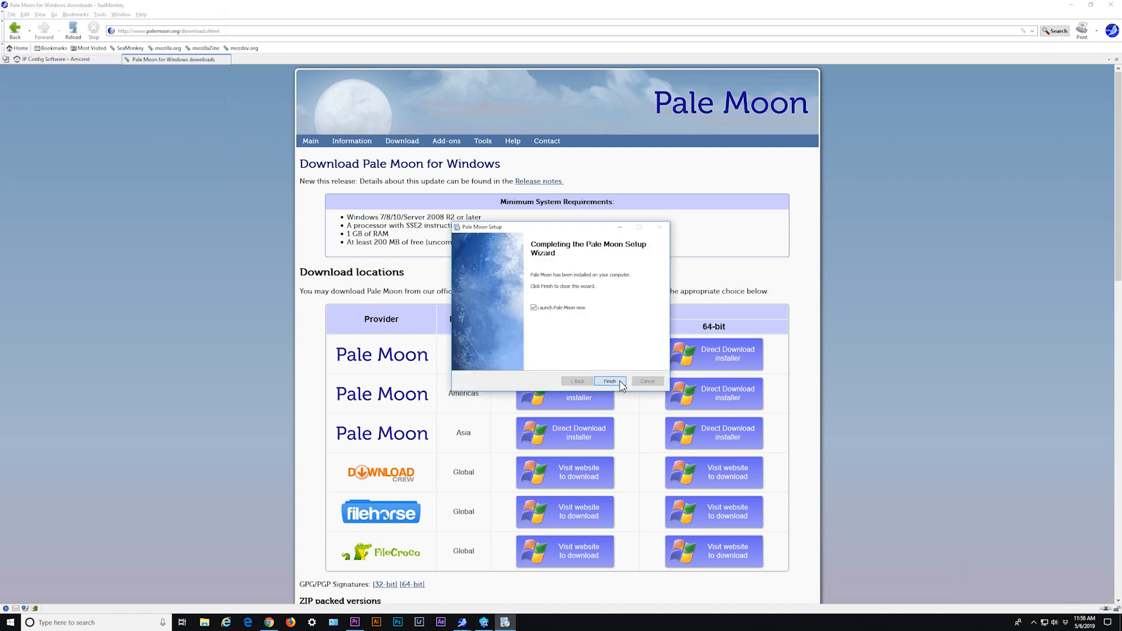
click(609, 380)
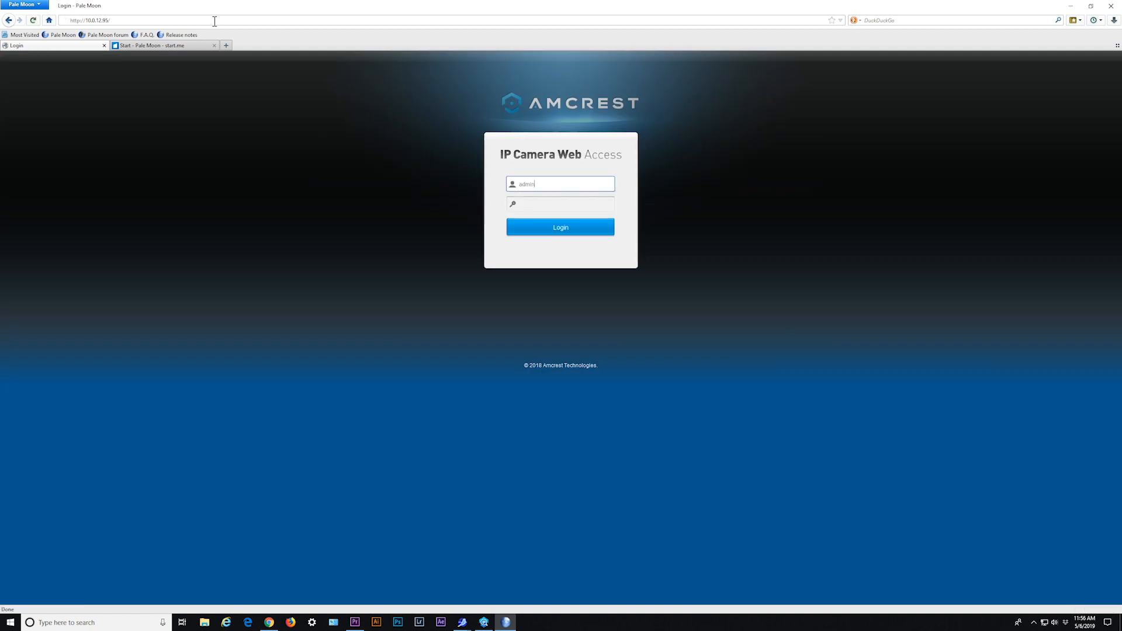
Log in to the camera in Pale Moon, then browse Amcrest Technologies' uploaded videos list.
click(560, 227)
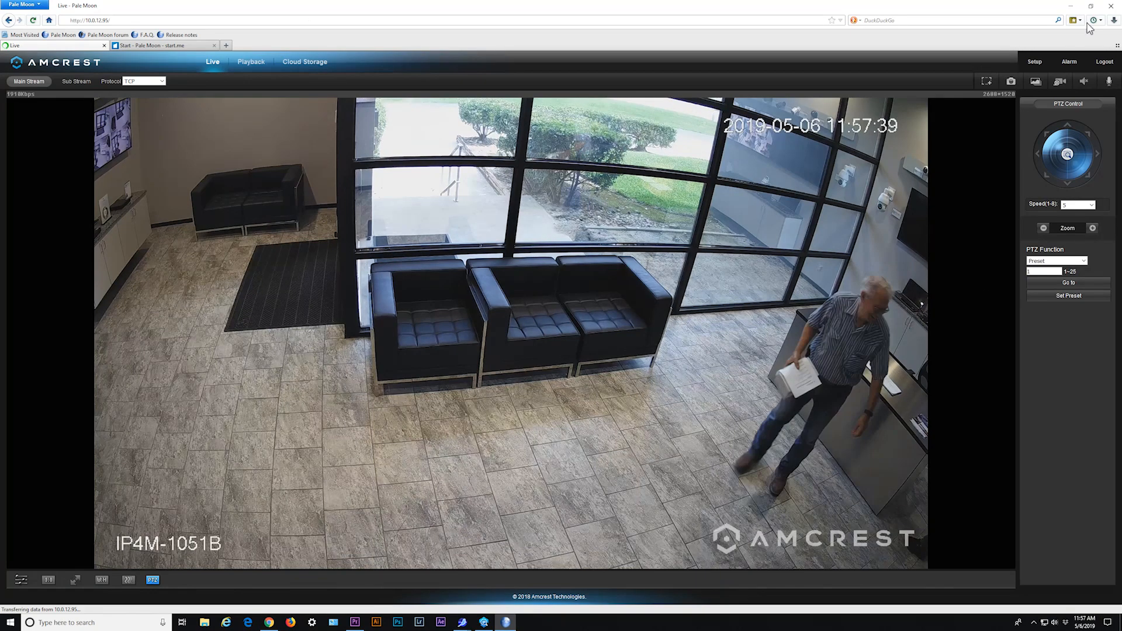
click(86, 20)
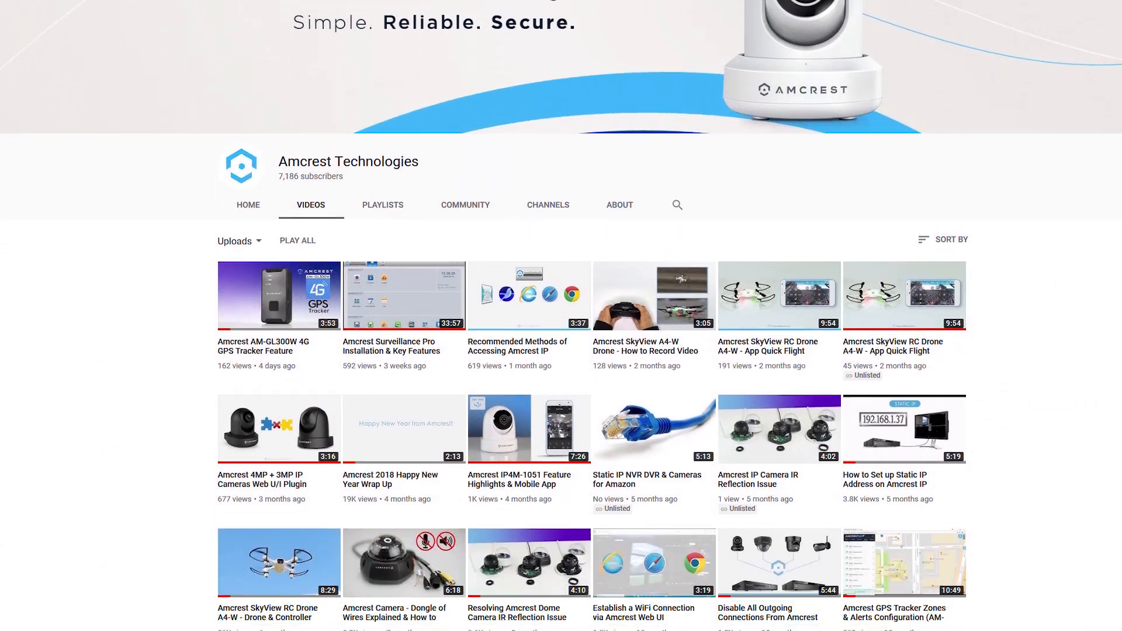
scroll(down, 3)
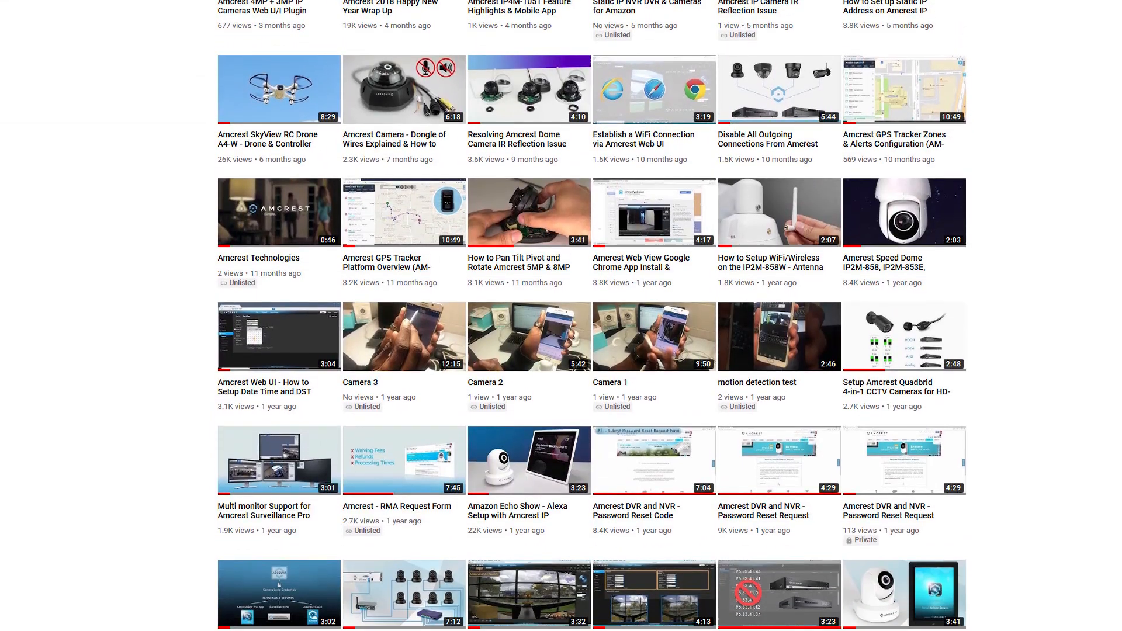